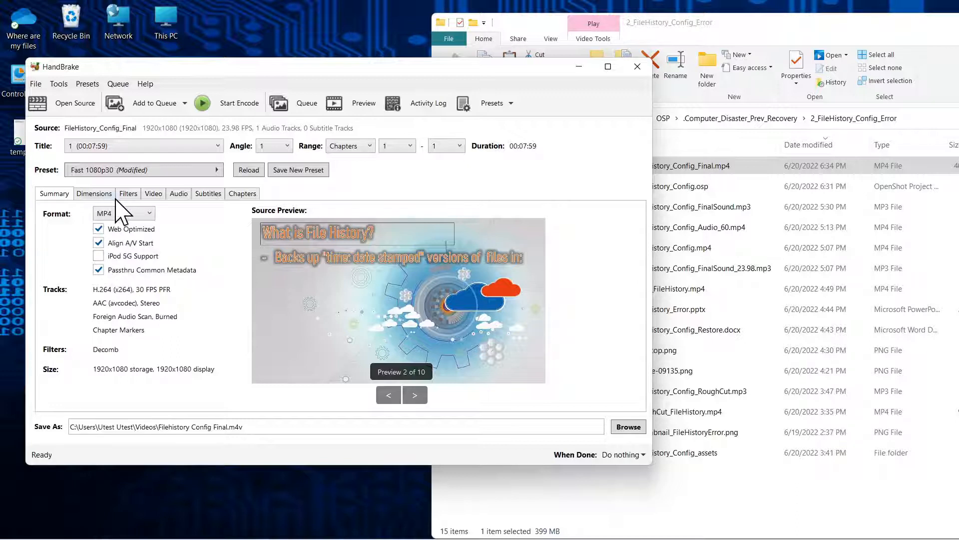
Step: Set video framerate to Same as source, Constant, with the Encoder Preset slider at VerySlow
{"action": "left_click", "coordinate": [93, 193]}
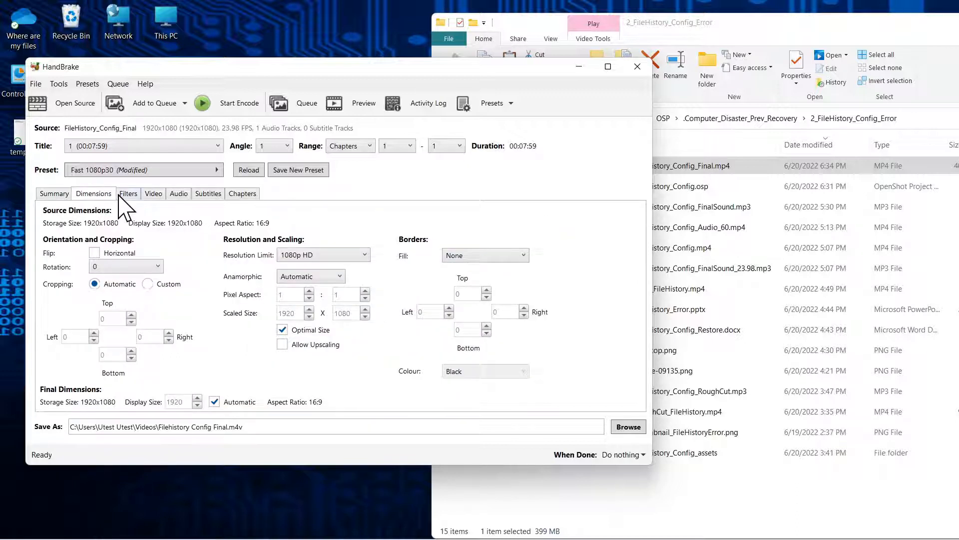
{"action": "mouse_move", "coordinate": [140, 210]}
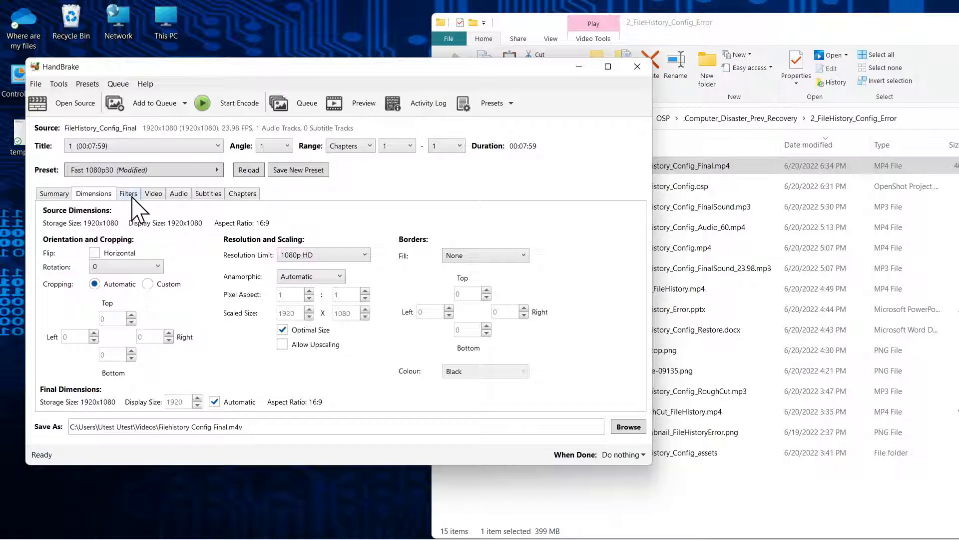
{"action": "left_click", "coordinate": [153, 193]}
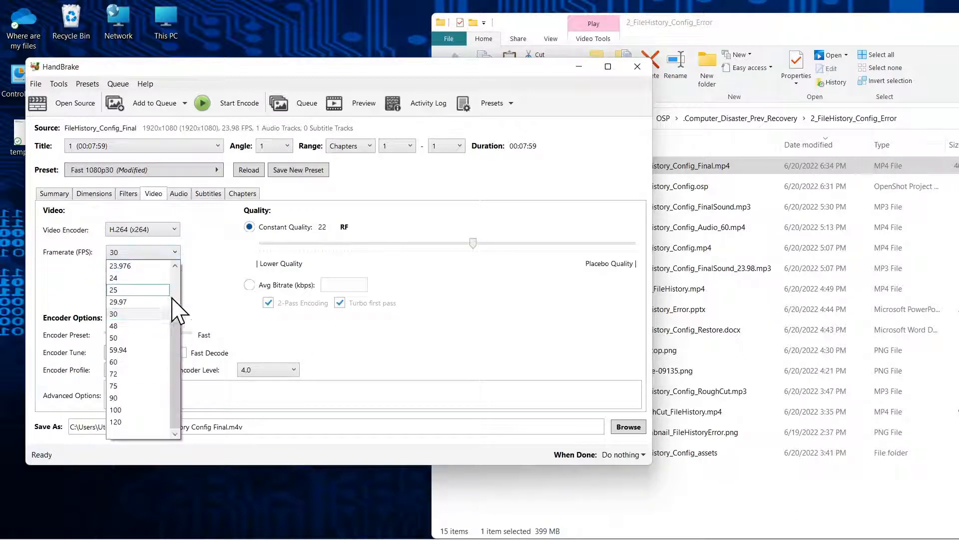
{"action": "left_click", "coordinate": [118, 302]}
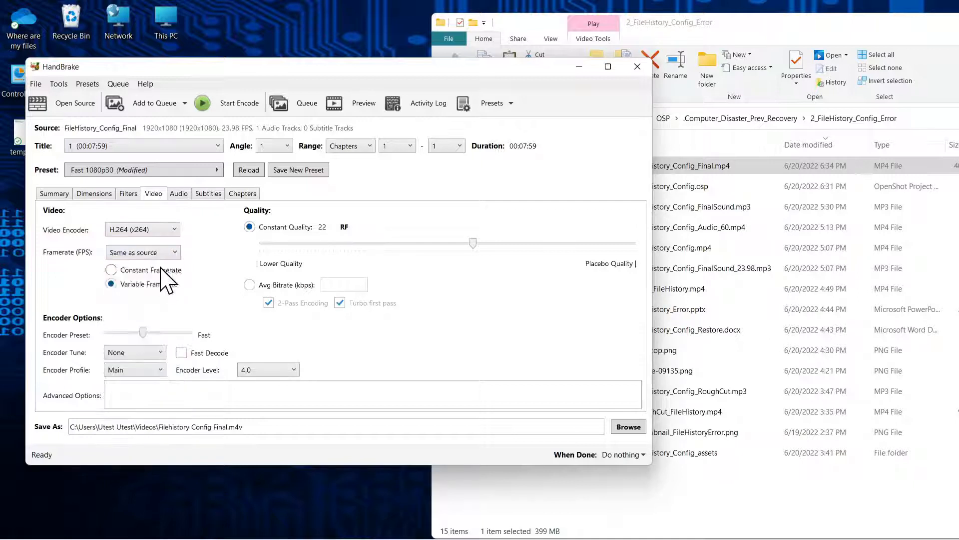
{"action": "left_click", "coordinate": [111, 270]}
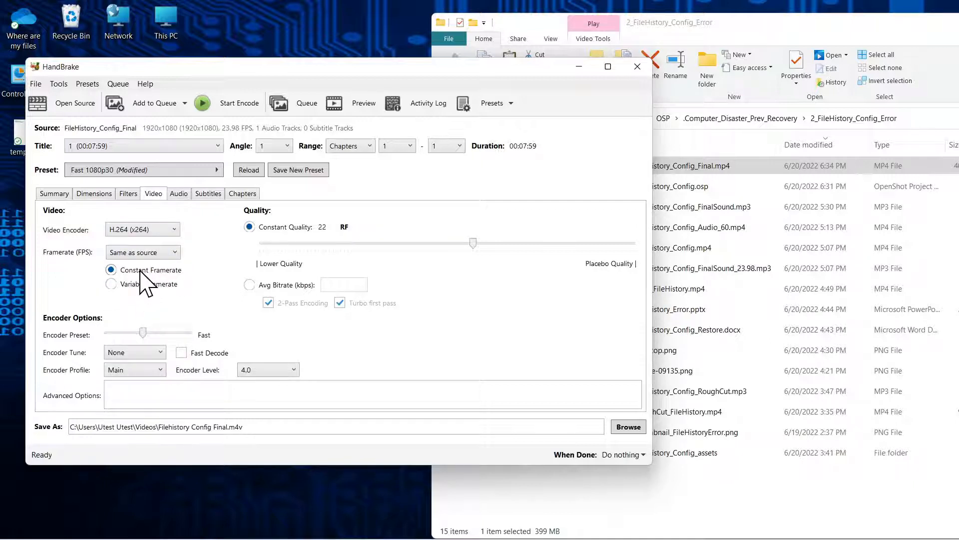
{"action": "left_click_drag", "start_coordinate": [143, 333], "coordinate": [153, 333]}
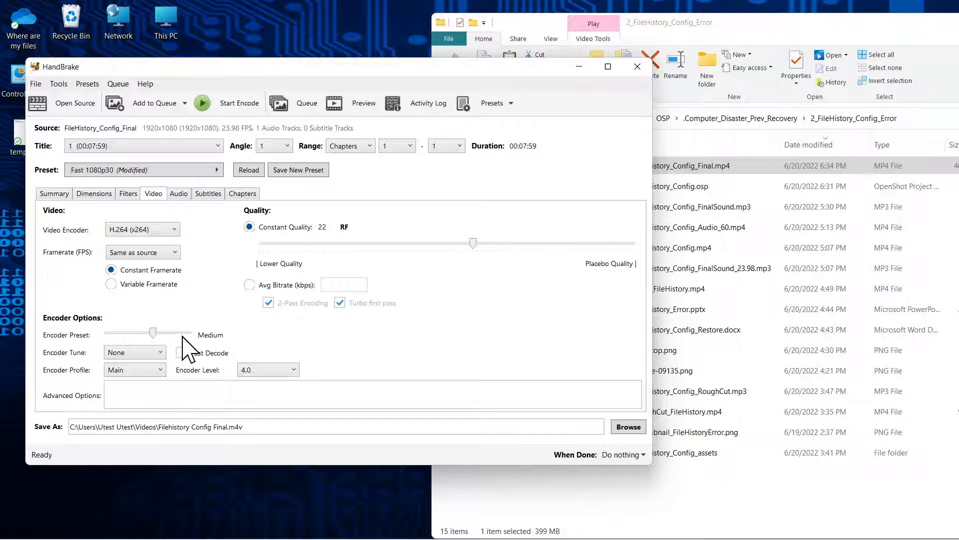
{"action": "left_click_drag", "start_coordinate": [152, 332], "coordinate": [183, 332]}
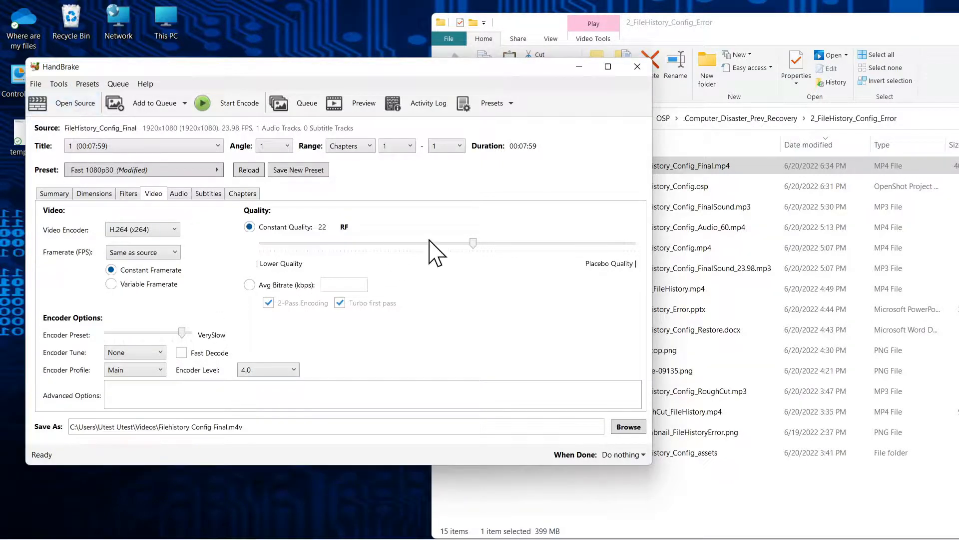
{"action": "mouse_move", "coordinate": [480, 260]}
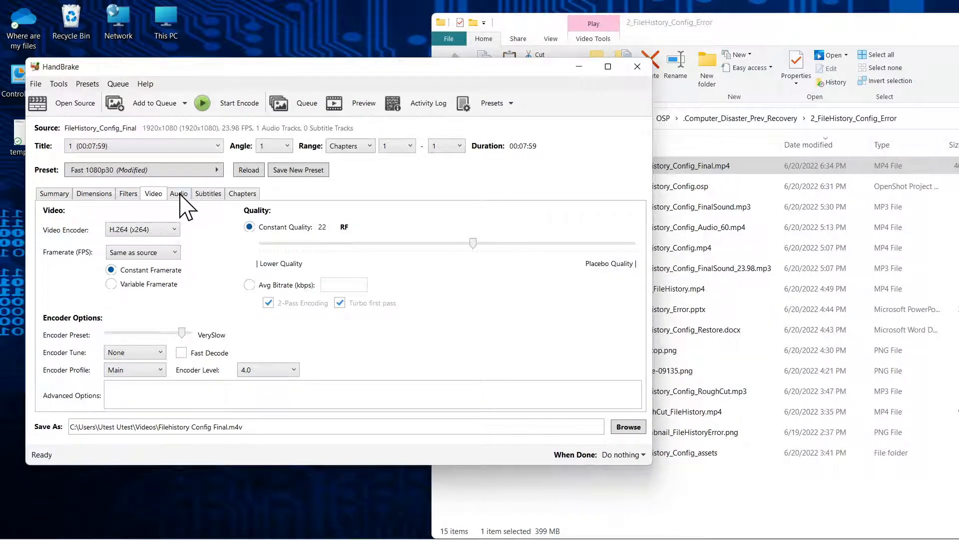
Step: Set the audio track codec to MP3 Passthru instead of AAC
{"action": "left_click", "coordinate": [178, 193]}
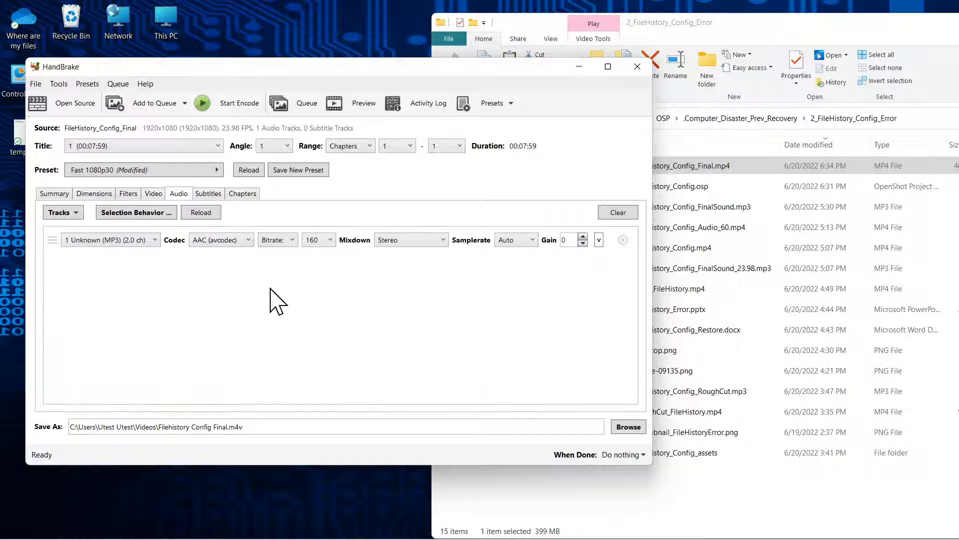
{"action": "mouse_move", "coordinate": [267, 275]}
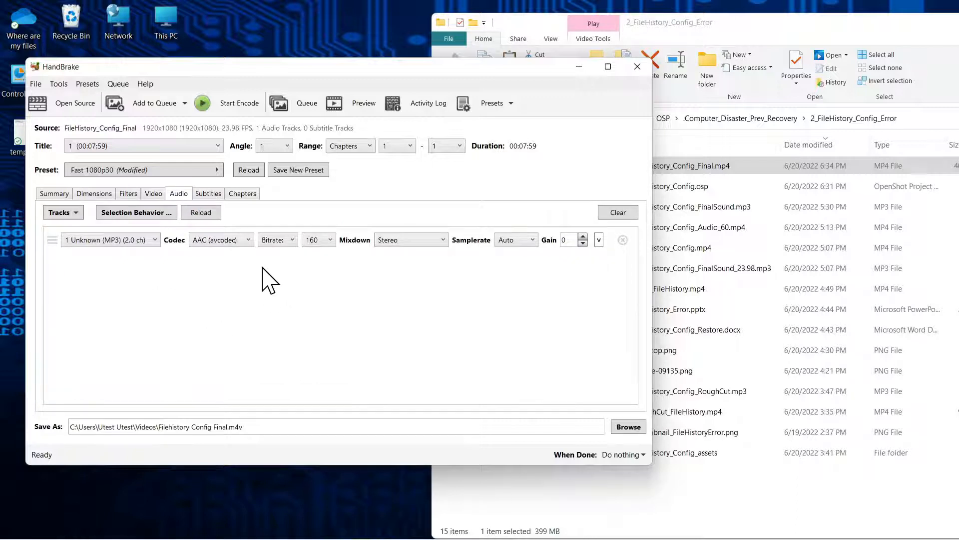
{"action": "left_click", "coordinate": [221, 239]}
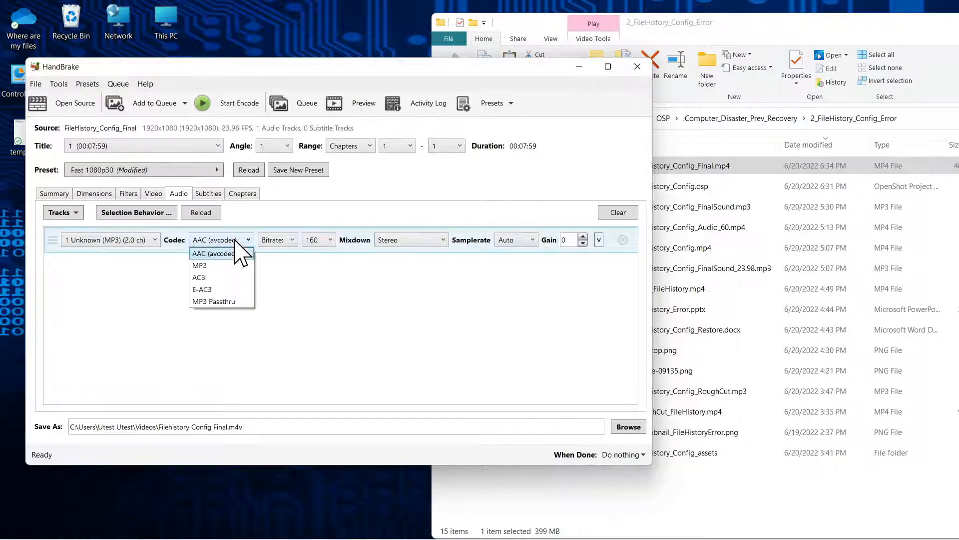
{"action": "left_click", "coordinate": [213, 301]}
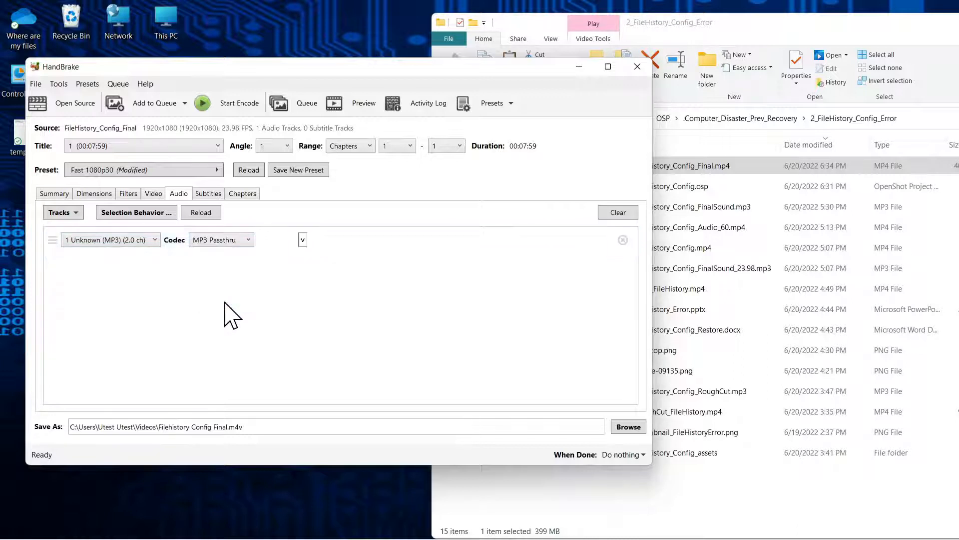
{"action": "mouse_move", "coordinate": [475, 73]}
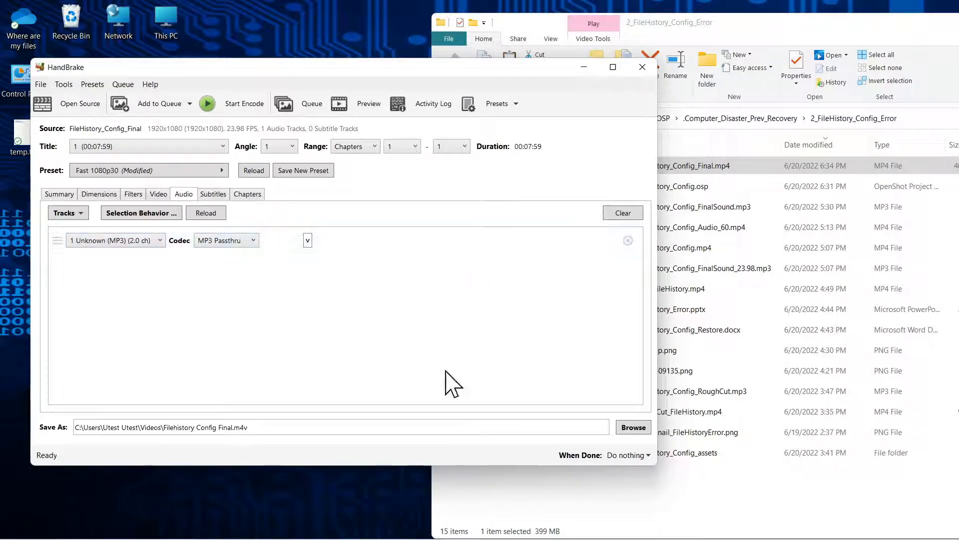
Step: Browse for the output location and enter the OSP folder toward 2_FileHistory_Config_Error
{"action": "left_click", "coordinate": [329, 428]}
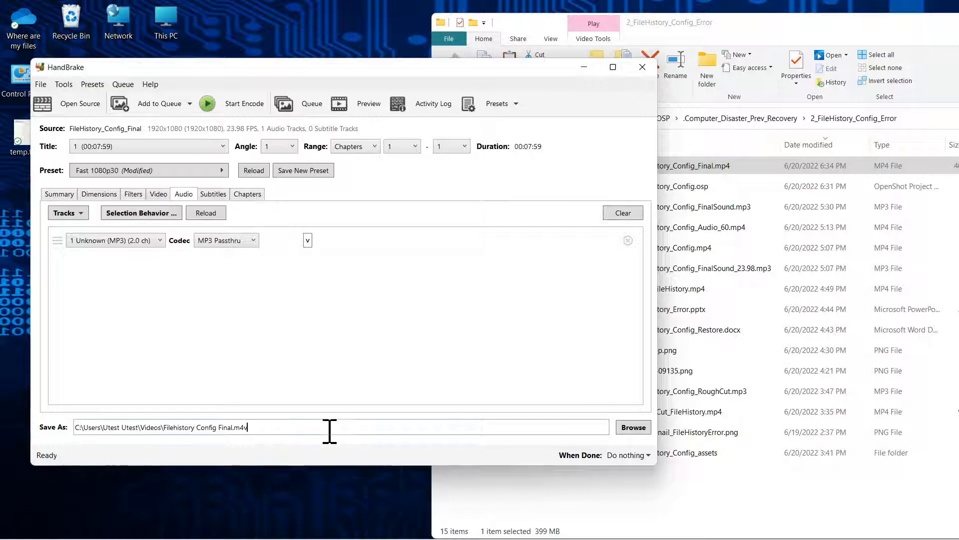
{"action": "left_click", "coordinate": [634, 427]}
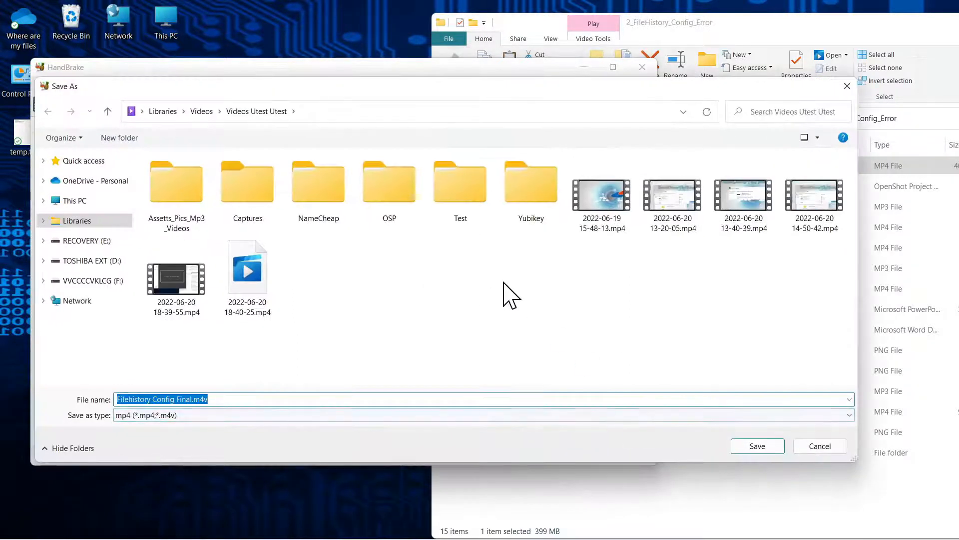
{"action": "left_click", "coordinate": [389, 184]}
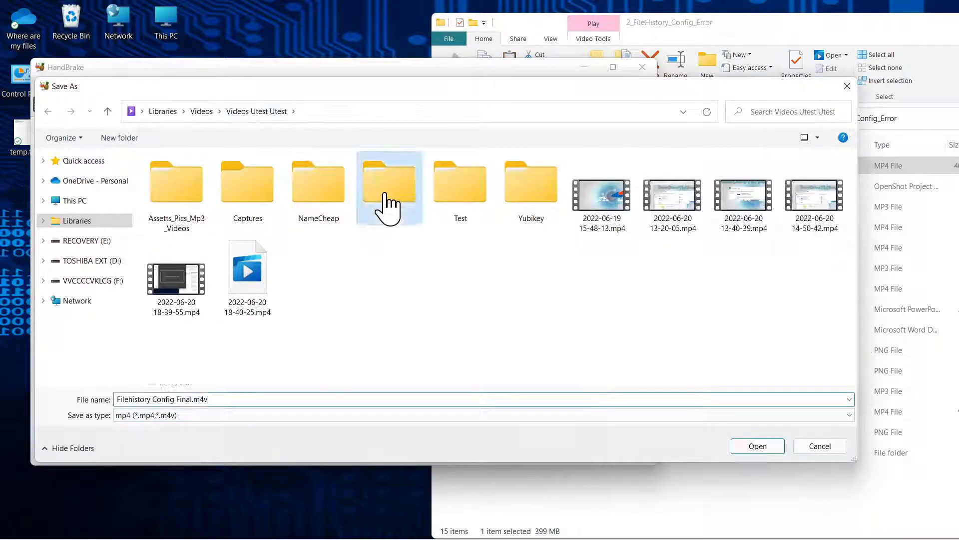
{"action": "left_click", "coordinate": [758, 445]}
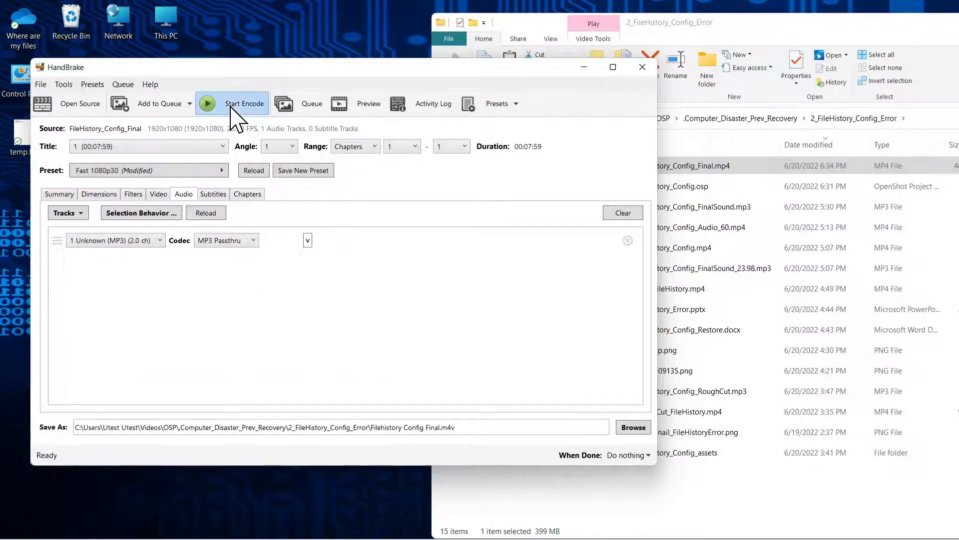
Step: Start encoding Filehistory Config Final.m4v with the MP3 passthrough audio
{"action": "left_click", "coordinate": [232, 103]}
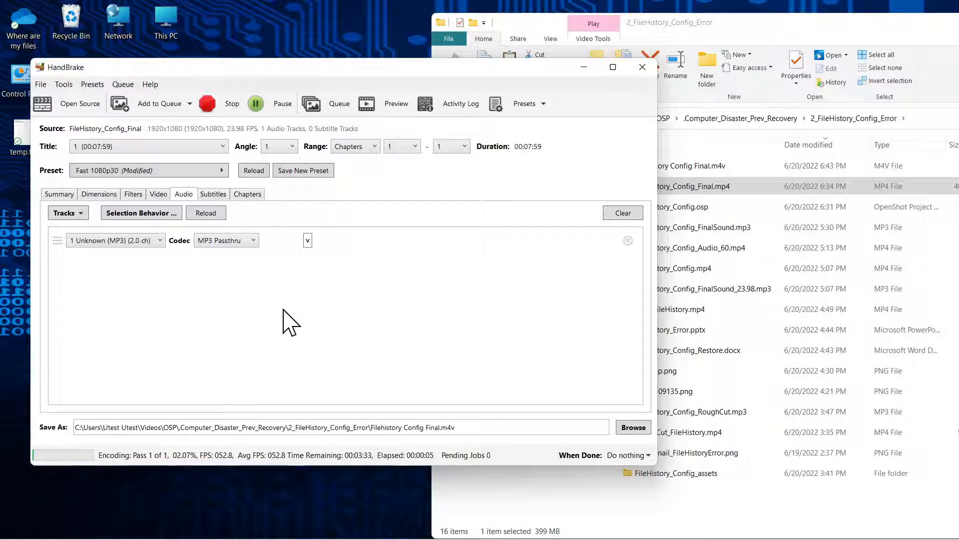
{"action": "mouse_move", "coordinate": [414, 82]}
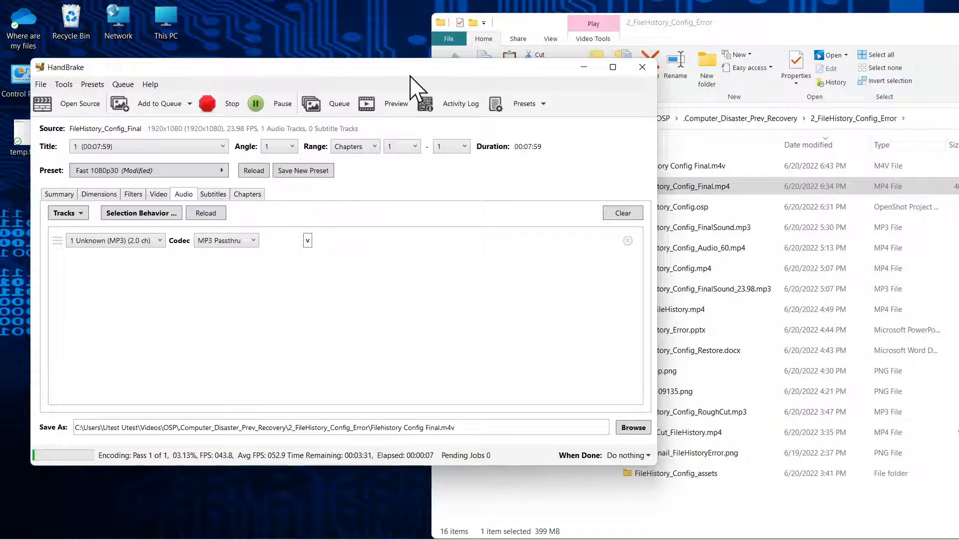
{"action": "mouse_move", "coordinate": [283, 254]}
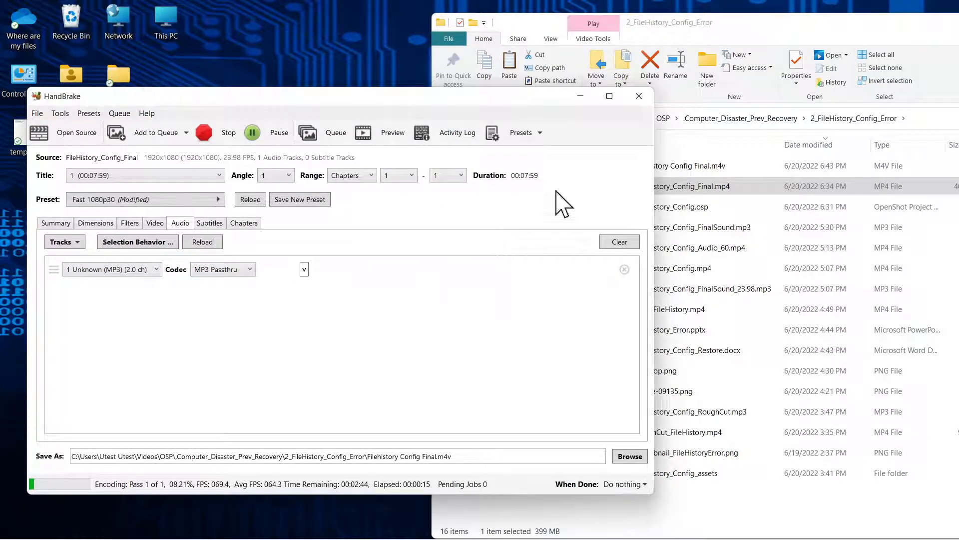
{"action": "mouse_move", "coordinate": [793, 52]}
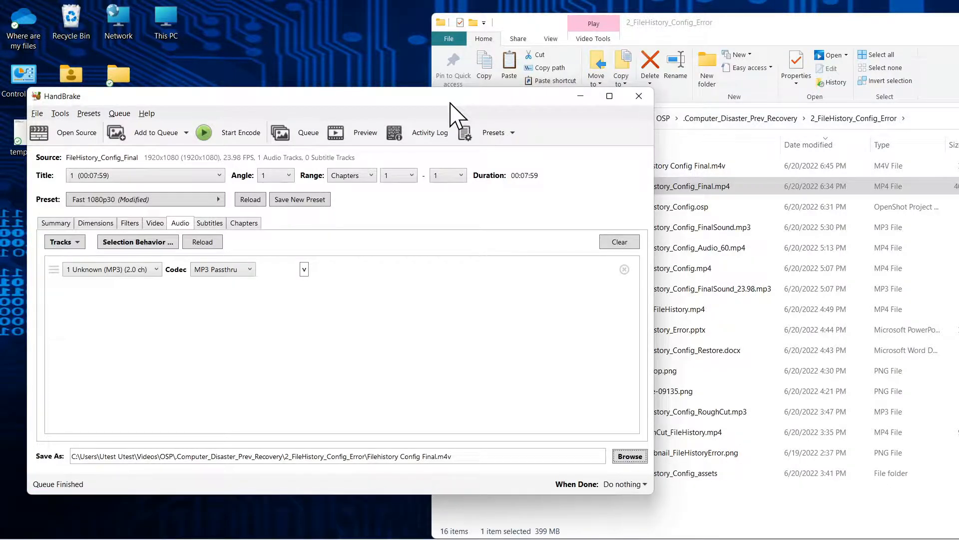
{"action": "mouse_move", "coordinate": [786, 50]}
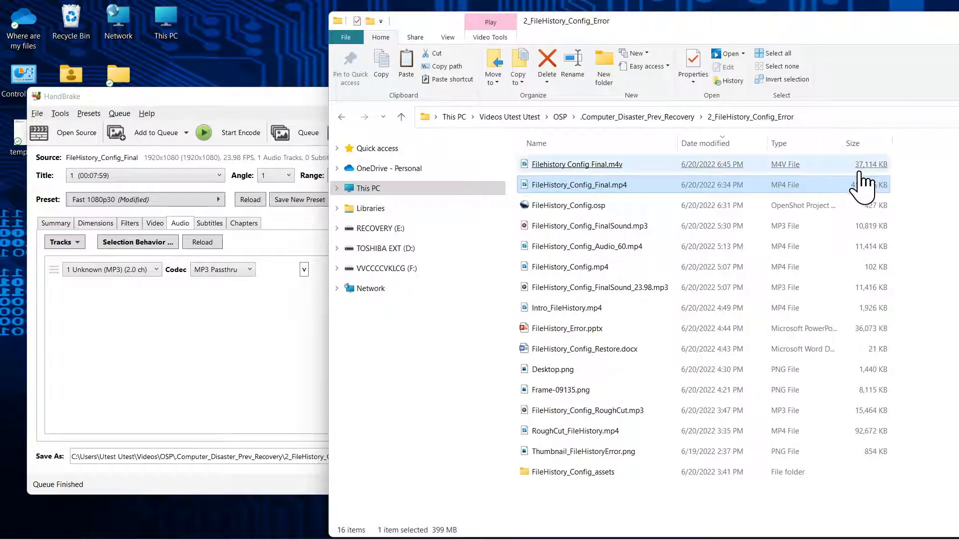
Step: Select Filehistory Config Final.m4v to read its 37,114 KB size against the 409,256 KB MP4
{"action": "left_click", "coordinate": [578, 164]}
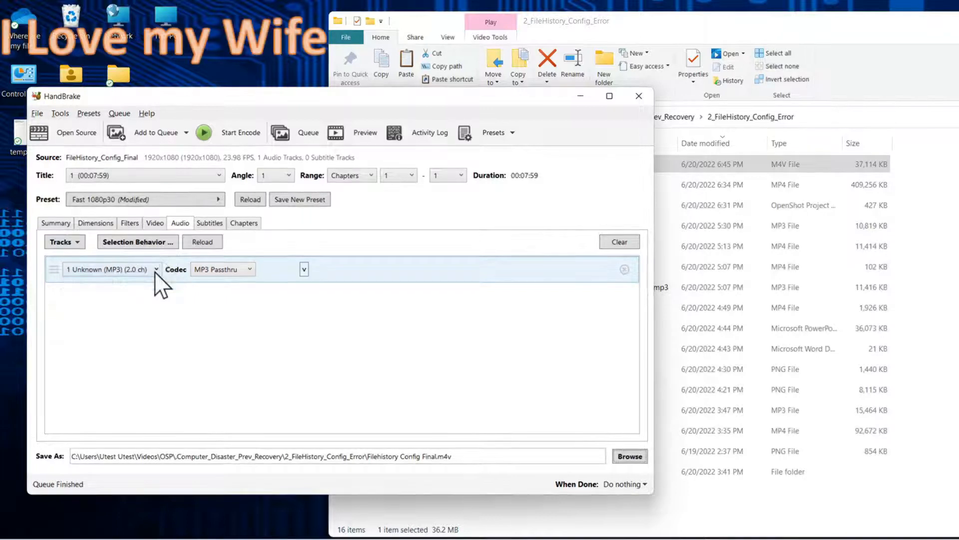
Step: Show the audio codec list for the track, still set to MP3 Passthru
{"action": "left_click", "coordinate": [249, 268]}
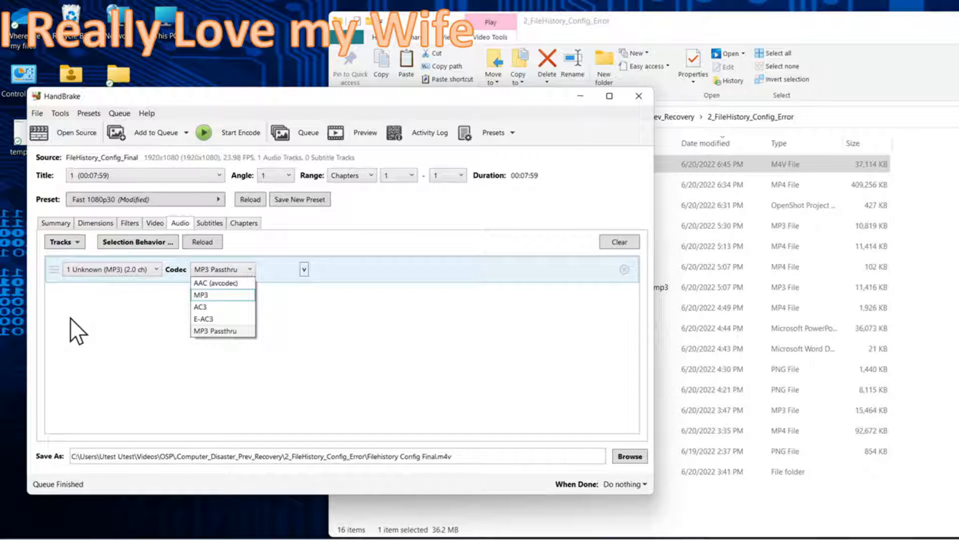
{"action": "left_click", "coordinate": [212, 331]}
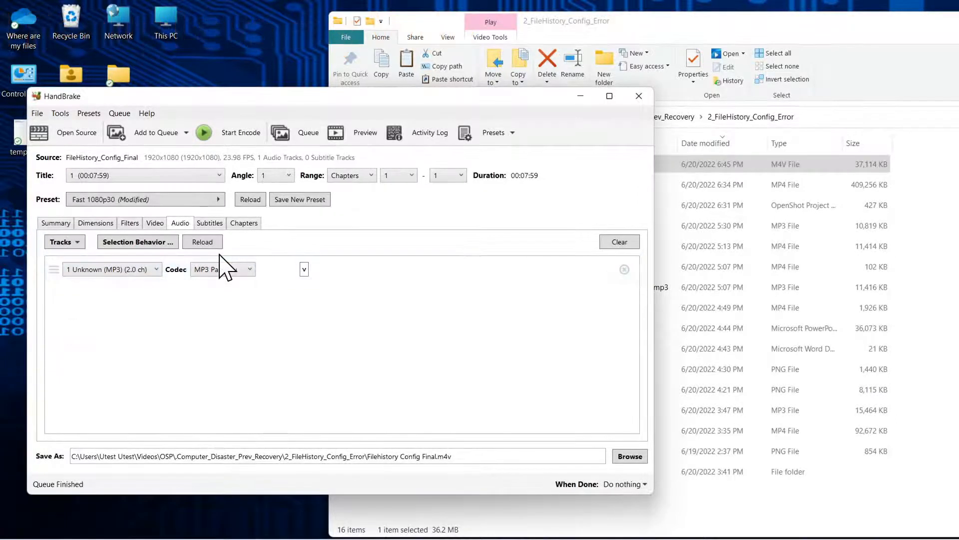
{"action": "left_click", "coordinate": [222, 269]}
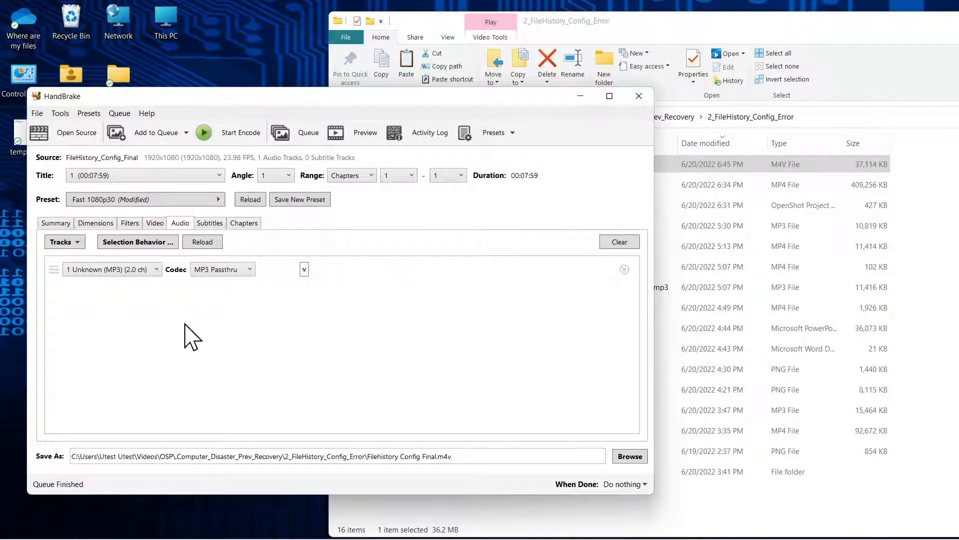
{"action": "left_click", "coordinate": [223, 269]}
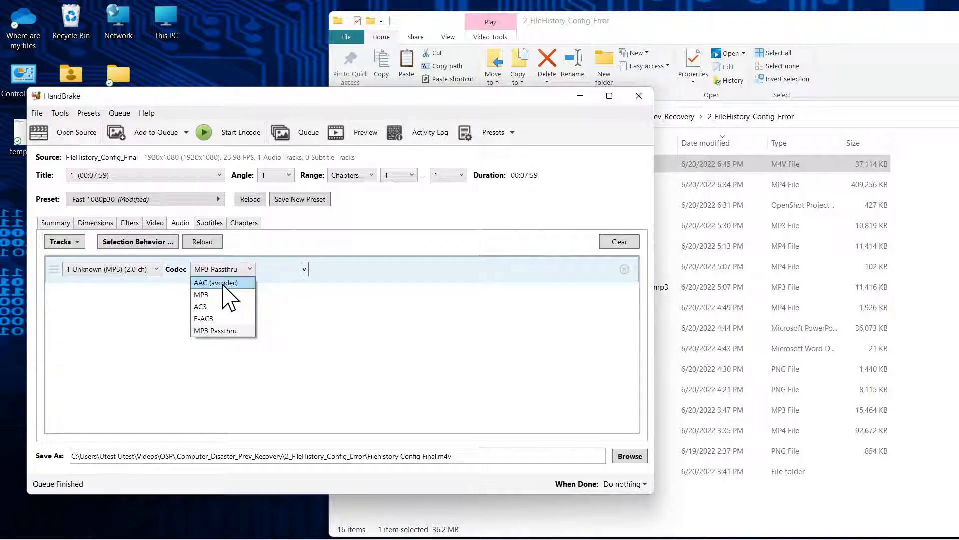
Step: Switch the audio to AAC (avcodec) and append _AAC to the output file name
{"action": "left_click", "coordinate": [220, 283]}
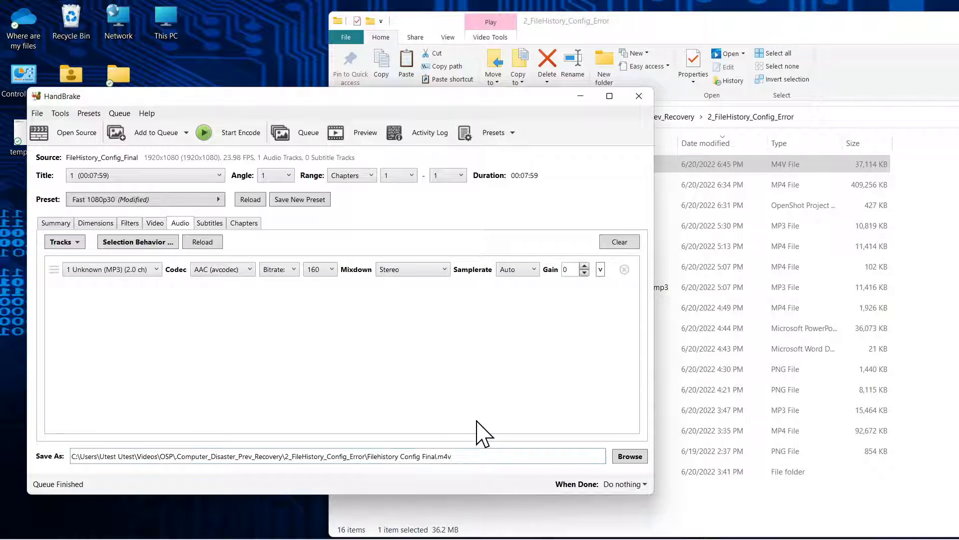
{"action": "type", "text": "_A"}
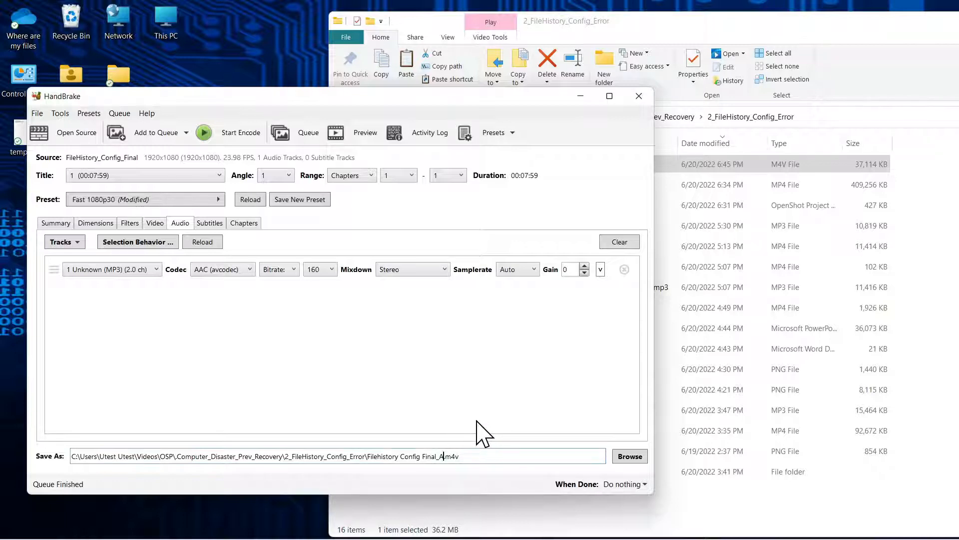
{"action": "type", "text": "AC"}
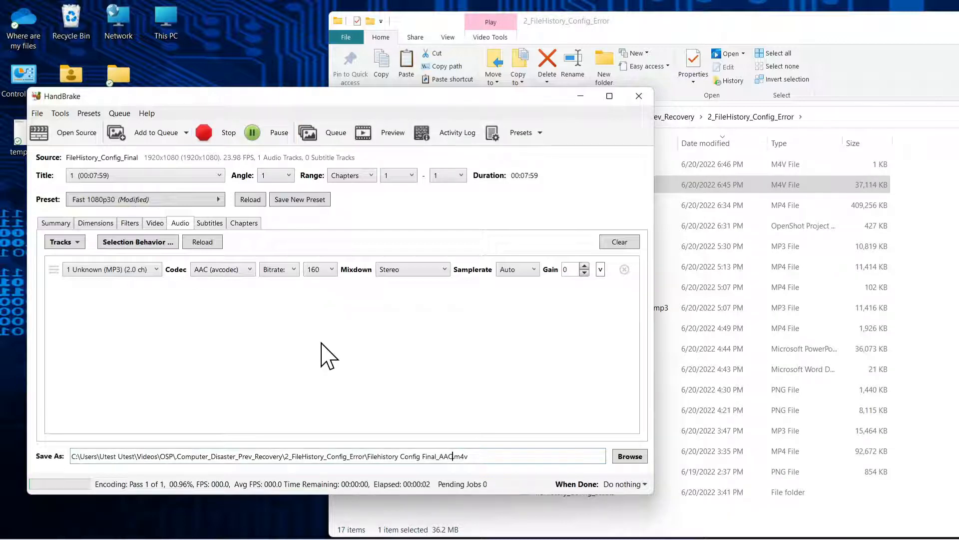
{"action": "mouse_move", "coordinate": [334, 368]}
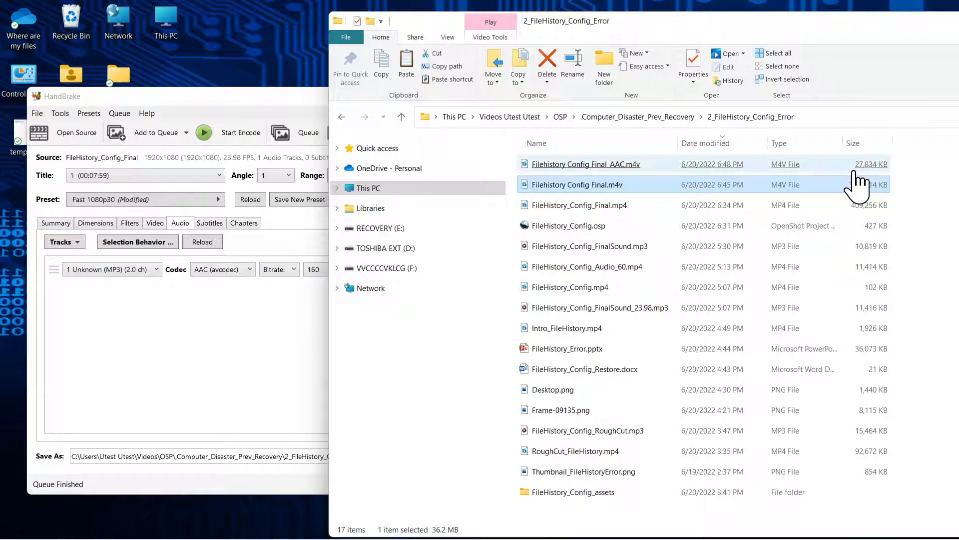
Step: Select Filehistory Config Final_AAC.m4v to compare its 27,834 KB against 37,114 KB
{"action": "left_click", "coordinate": [577, 185]}
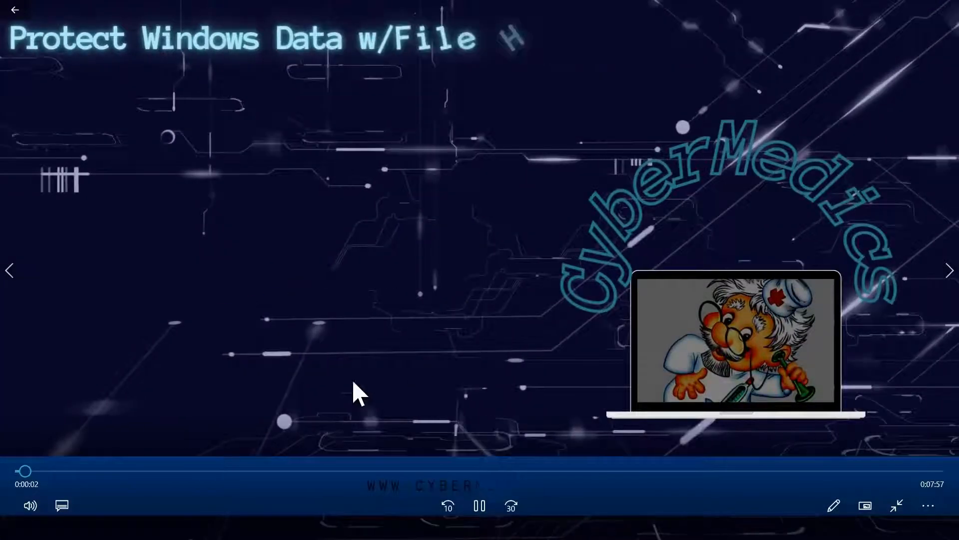
{"action": "mouse_move", "coordinate": [89, 480]}
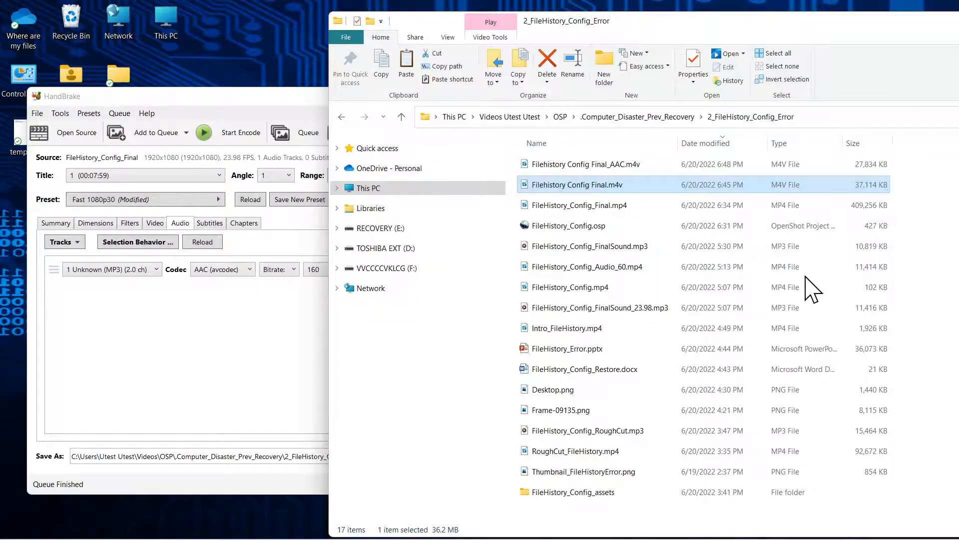
{"action": "mouse_move", "coordinate": [609, 170]}
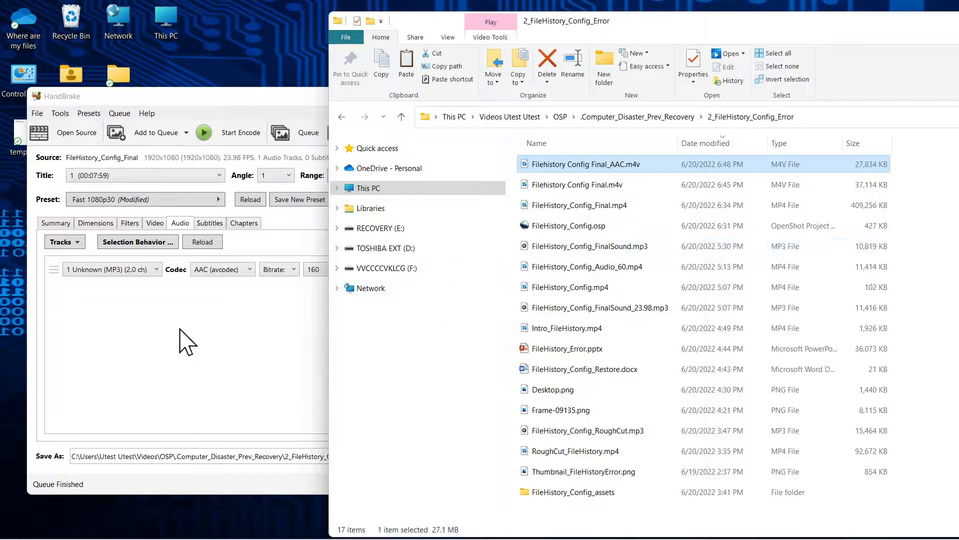
{"action": "mouse_move", "coordinate": [184, 336]}
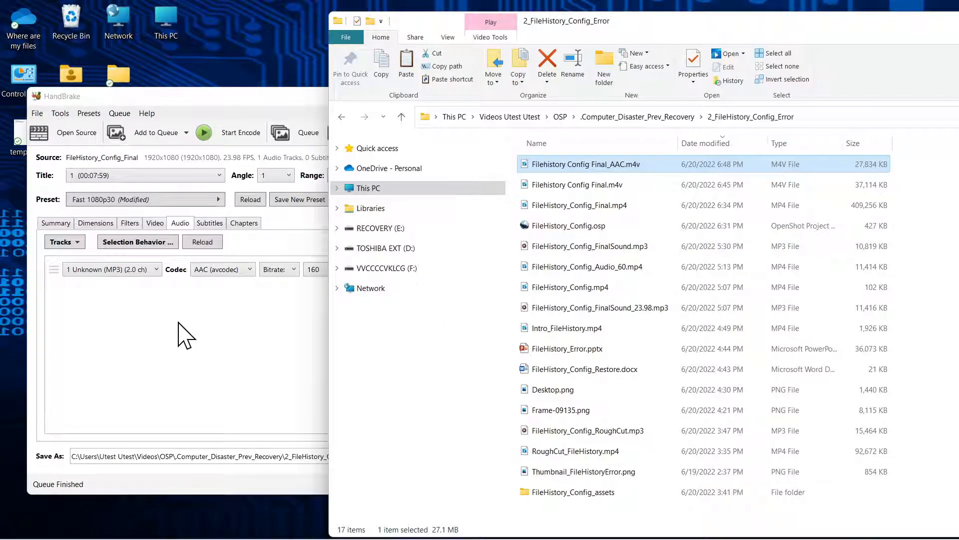